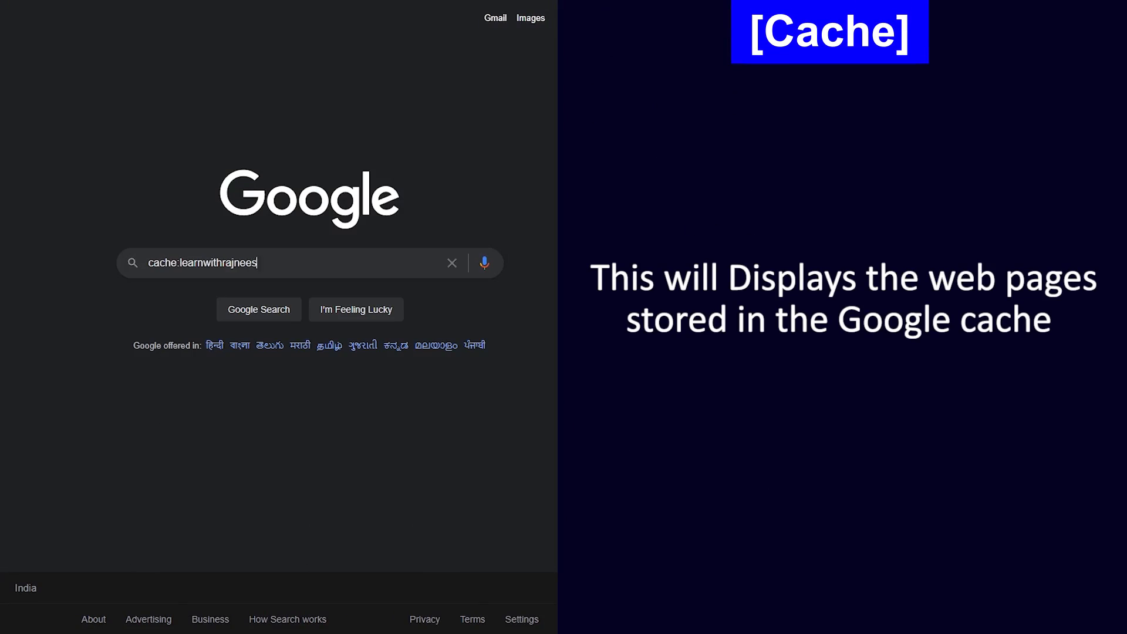
Run the cache query, try link:cnn.com, then start a related: query for nytimes.com
{"action": "key", "text": "Enter"}
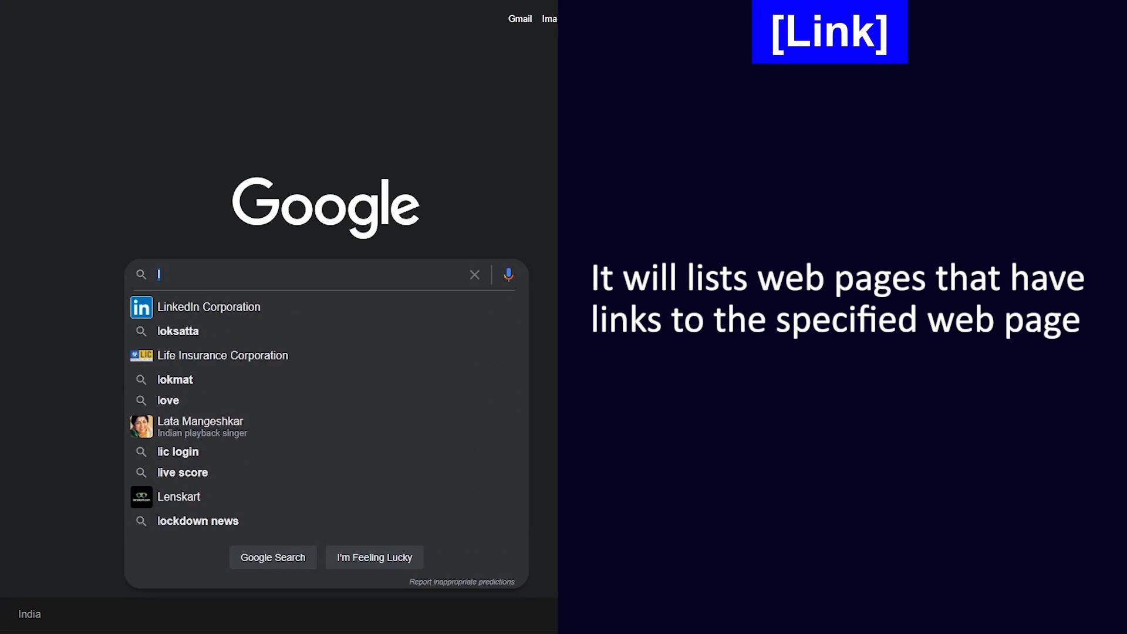
{"action": "type", "text": "link:cnn.com"}
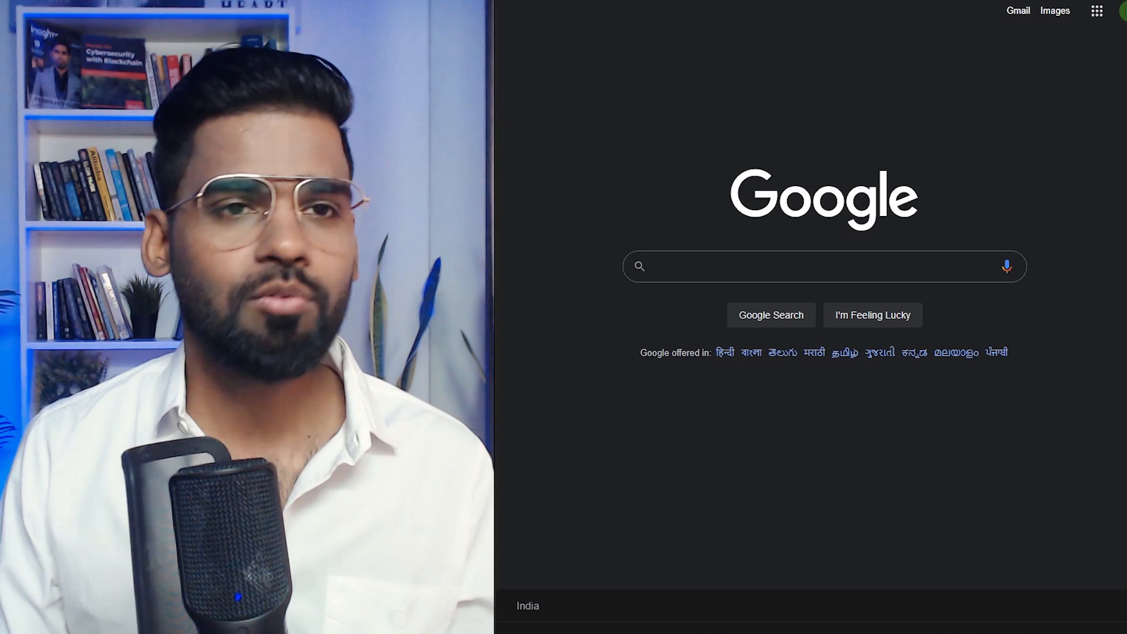
{"action": "type", "text": "related:nytimes.com"}
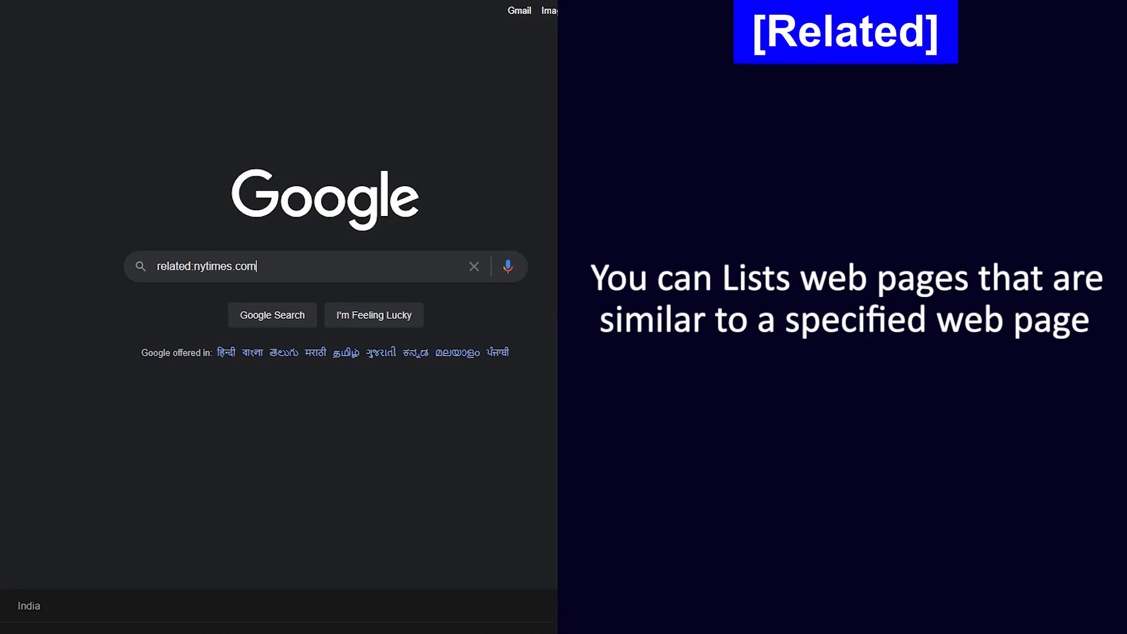
Run related:nytimes.com for similar news sites, then info:sportingnews.com for site information
{"action": "left_click", "coordinate": [272, 314]}
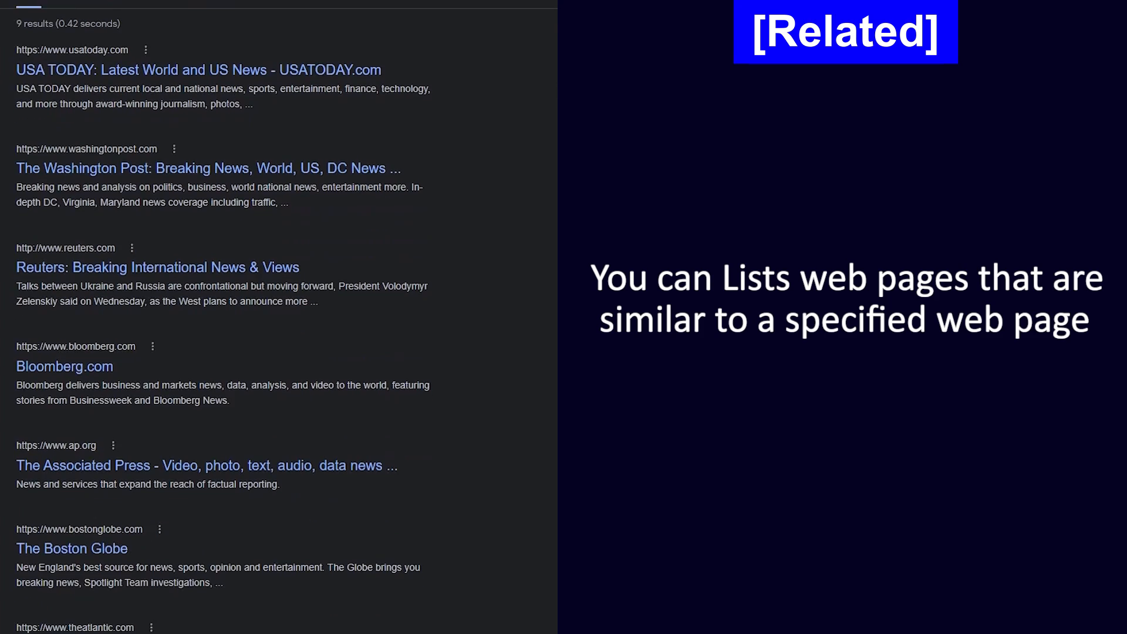
{"action": "scroll", "scroll_direction": "down", "scroll_amount": 3}
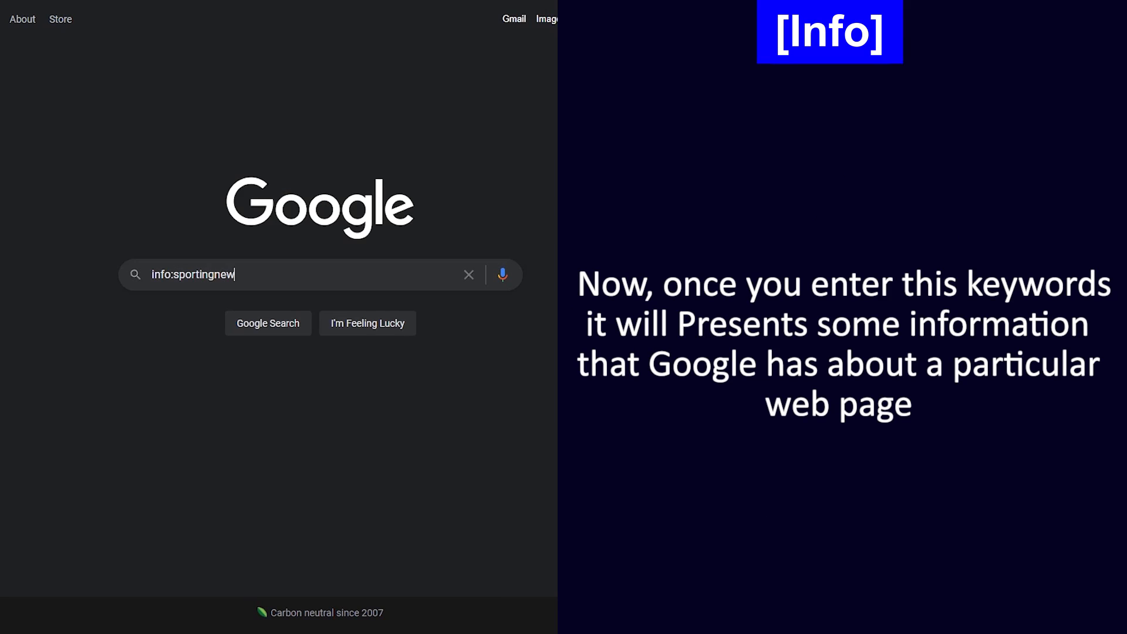
{"action": "key", "text": "Enter"}
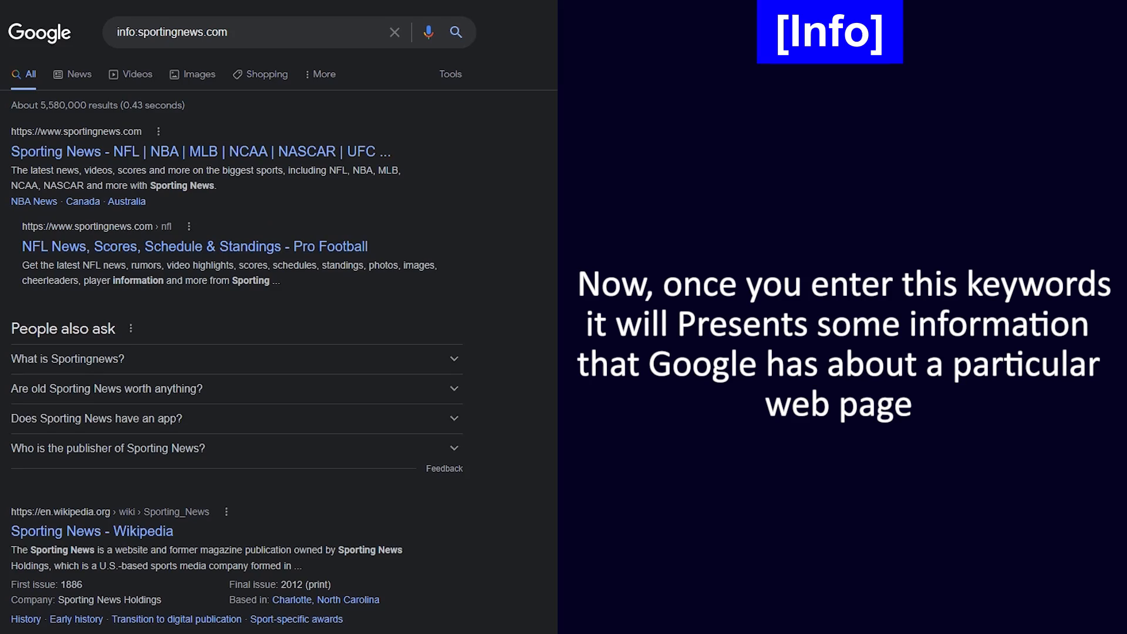
{"action": "scroll", "scroll_direction": "down", "scroll_amount": 3}
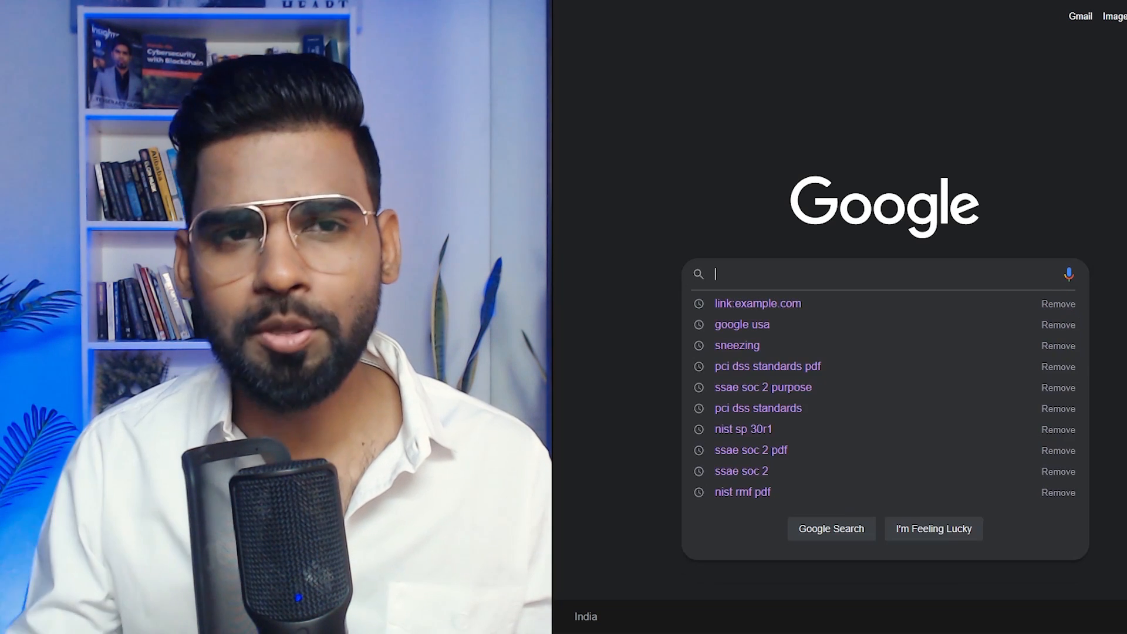
Run site:learnwithrajneesh.com to list only pages from that domain
{"action": "type", "text": "site:"}
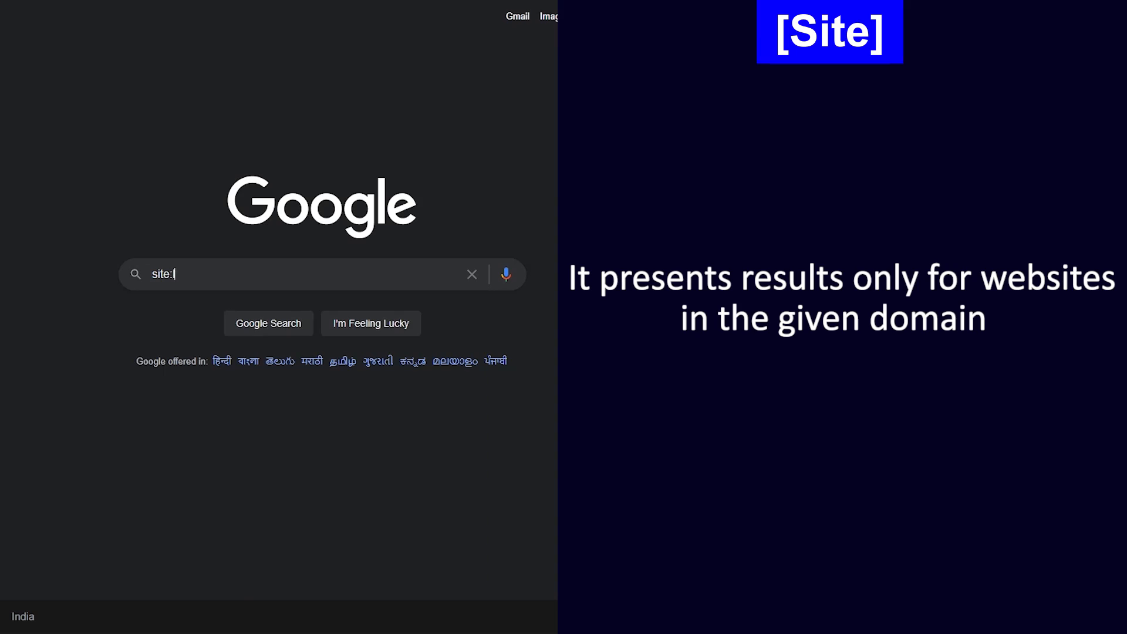
{"action": "type", "text": "learnwithrajneesh."}
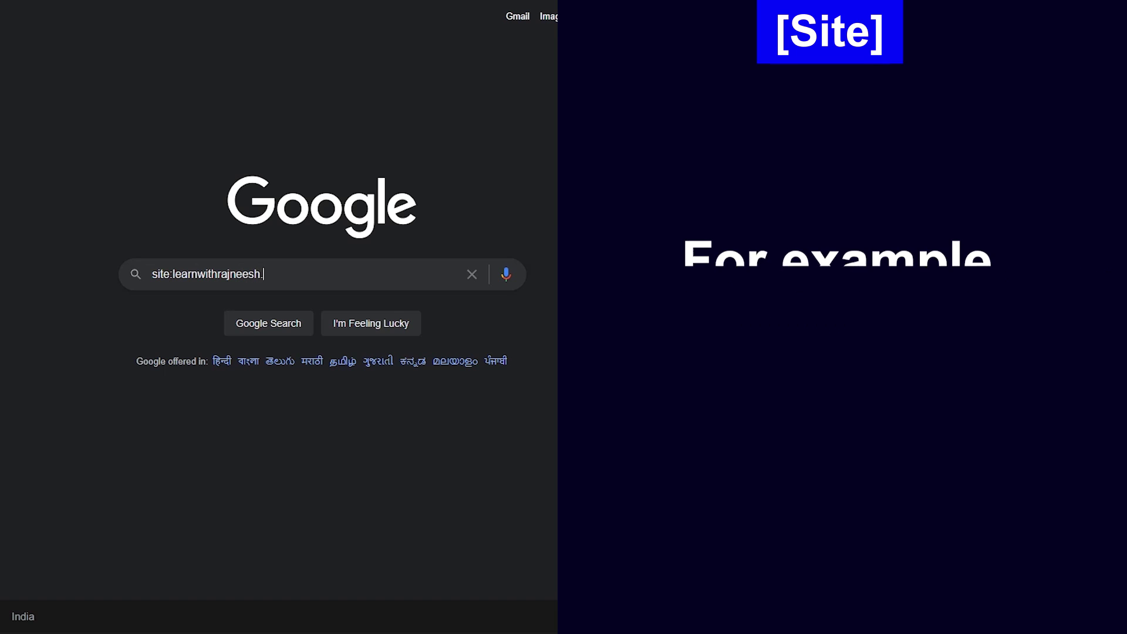
{"action": "key", "text": "Enter"}
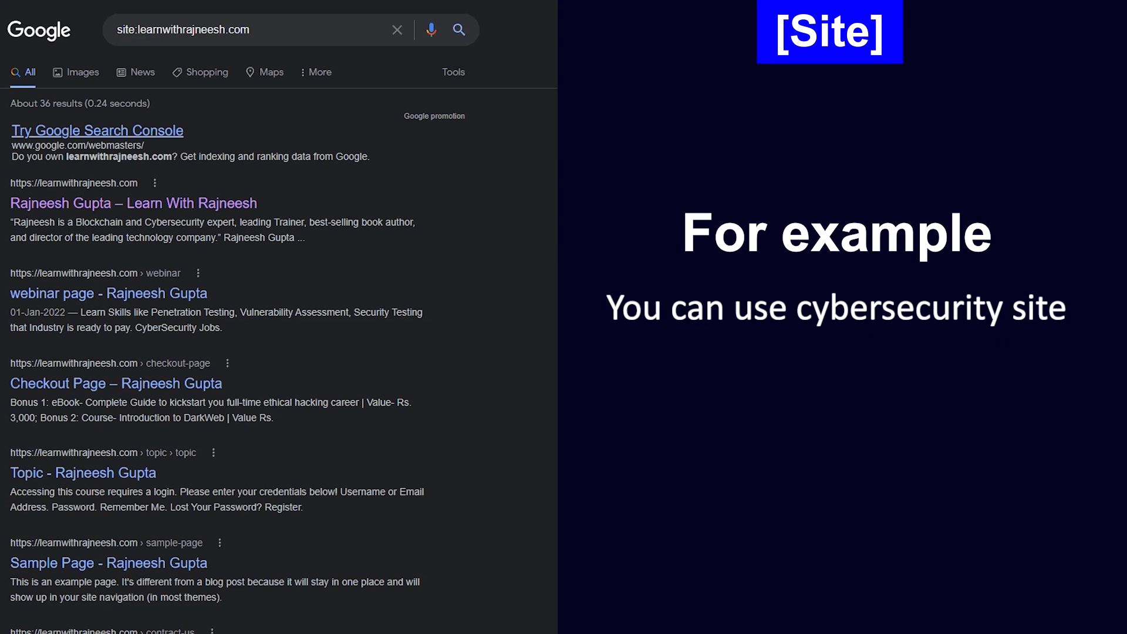
{"action": "scroll", "scroll_direction": "down", "scroll_amount": 3}
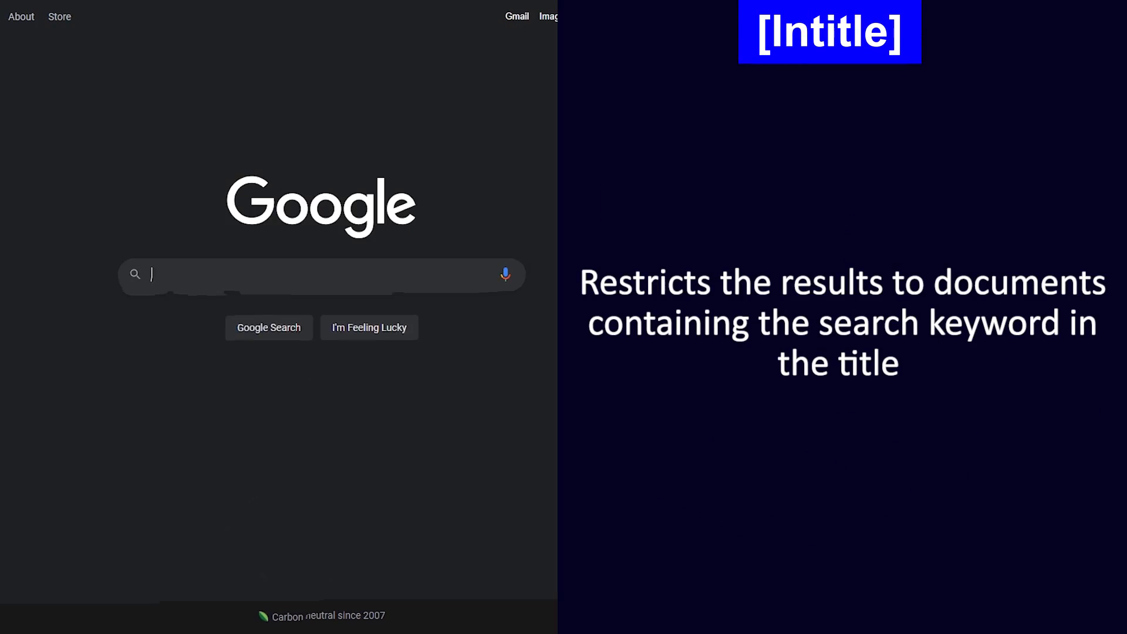
Try intitle:governance and inurl:cyber queries, then review allinurl: etc/passwd results
{"action": "type", "text": "intitle:governance"}
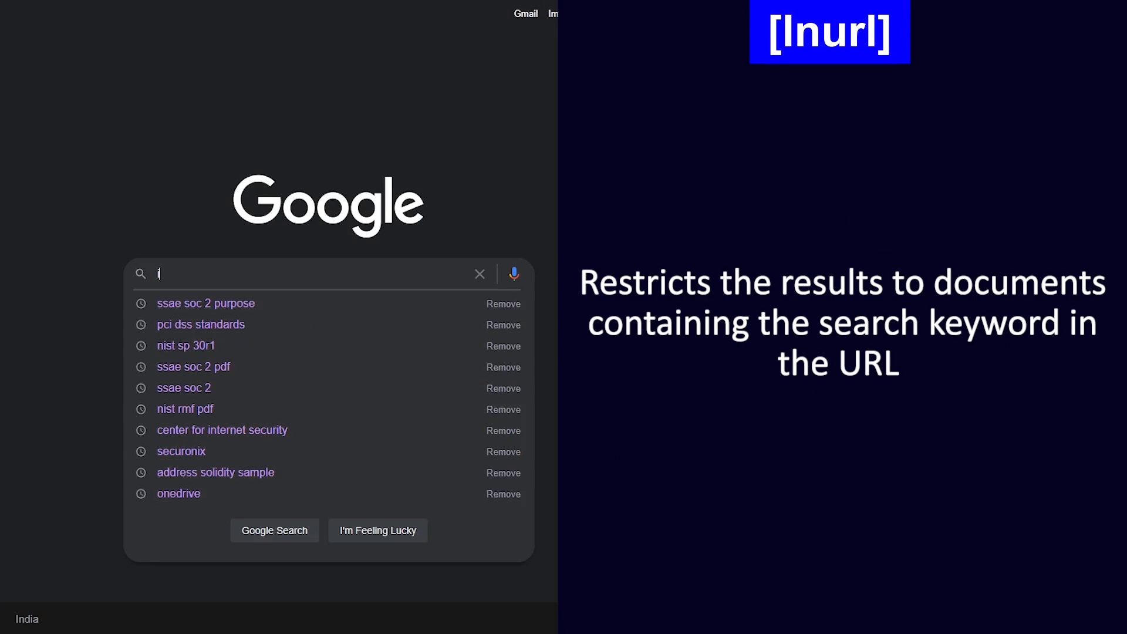
{"action": "type", "text": "nurl:cyber"}
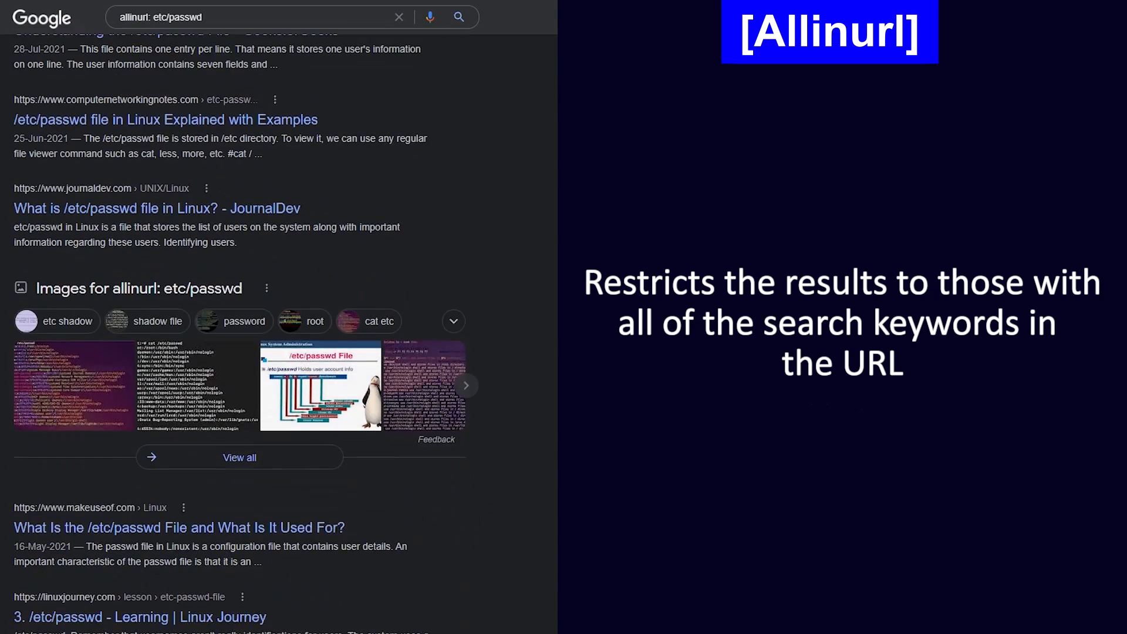
{"action": "scroll", "scroll_direction": "down", "scroll_amount": 3}
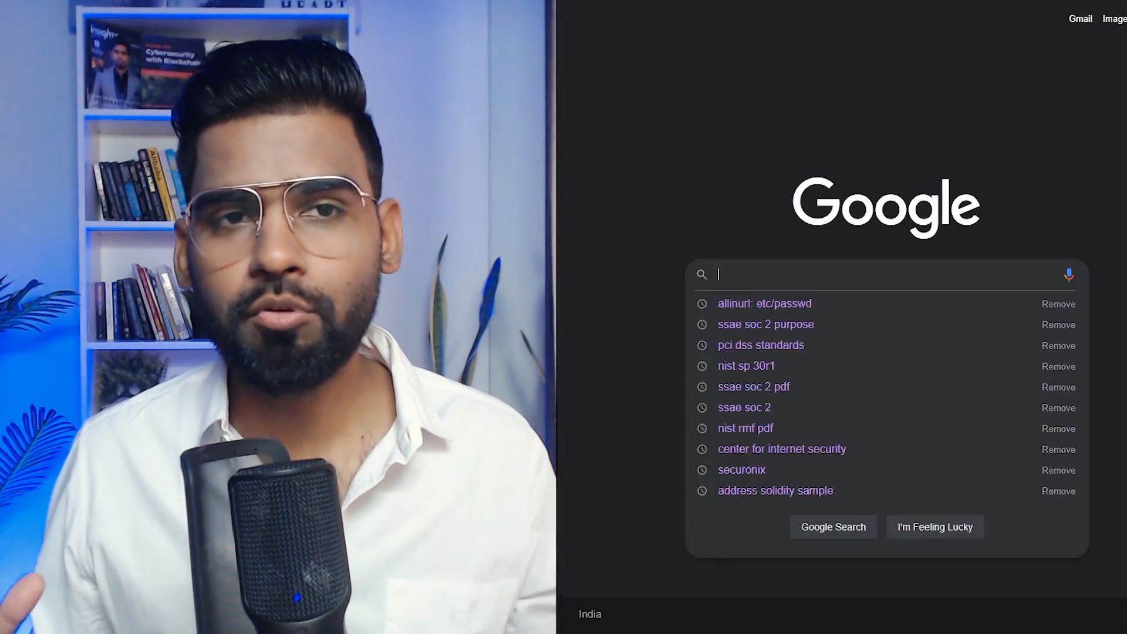
Run filetype:pdf confidential and scroll the PDF results down to related searches
{"action": "type", "text": "filetype:pdf confidential"}
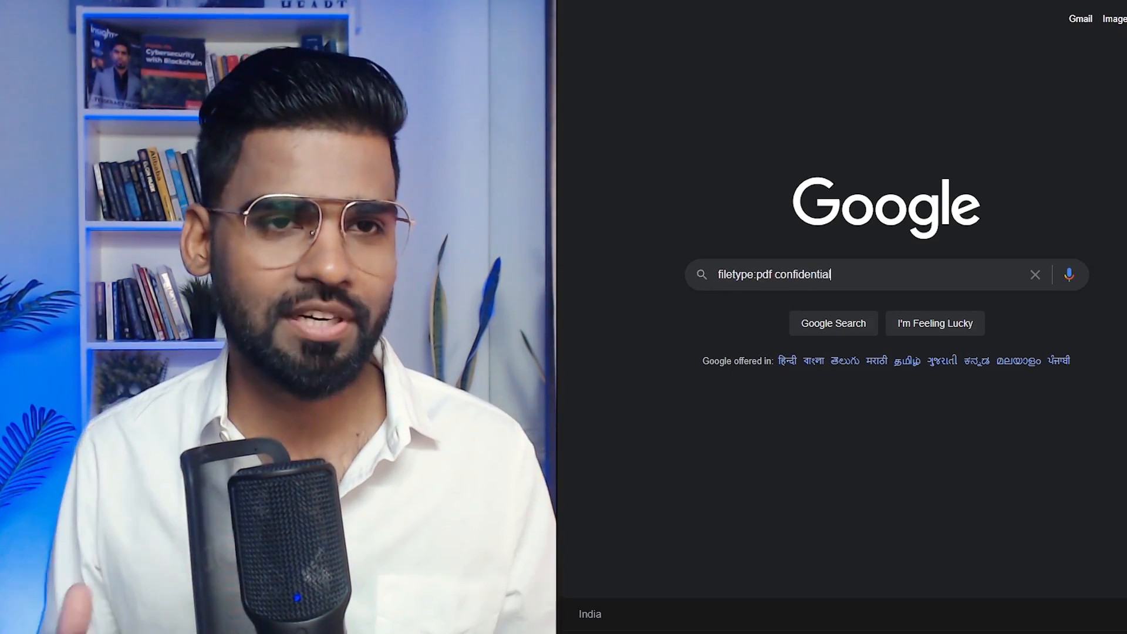
{"action": "left_click", "coordinate": [834, 323]}
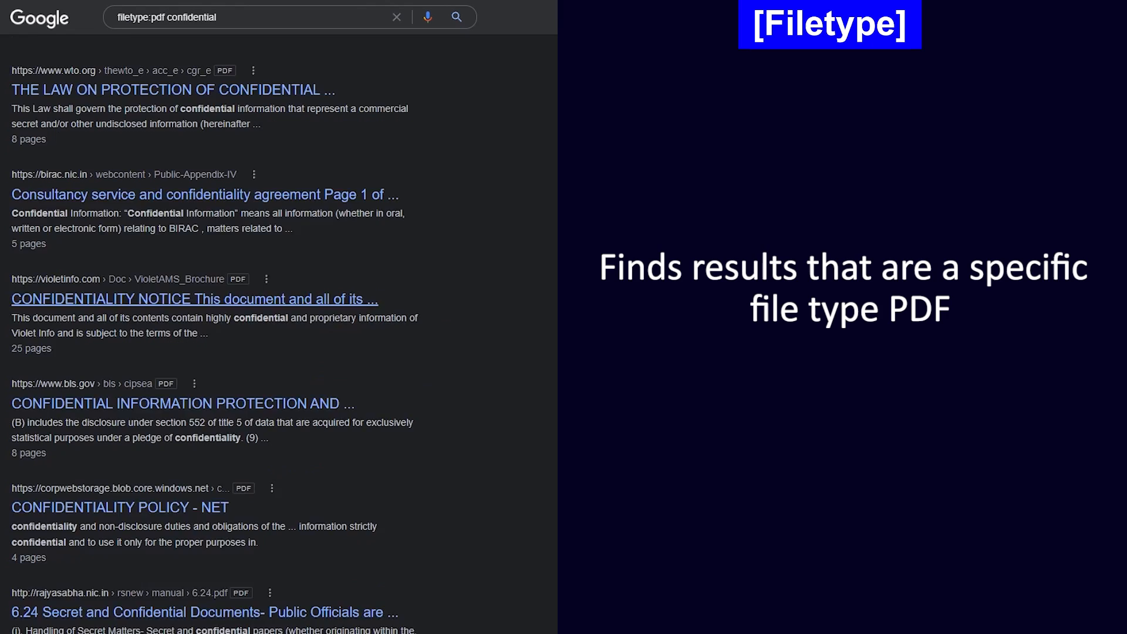
{"action": "scroll", "scroll_direction": "down", "scroll_amount": 3}
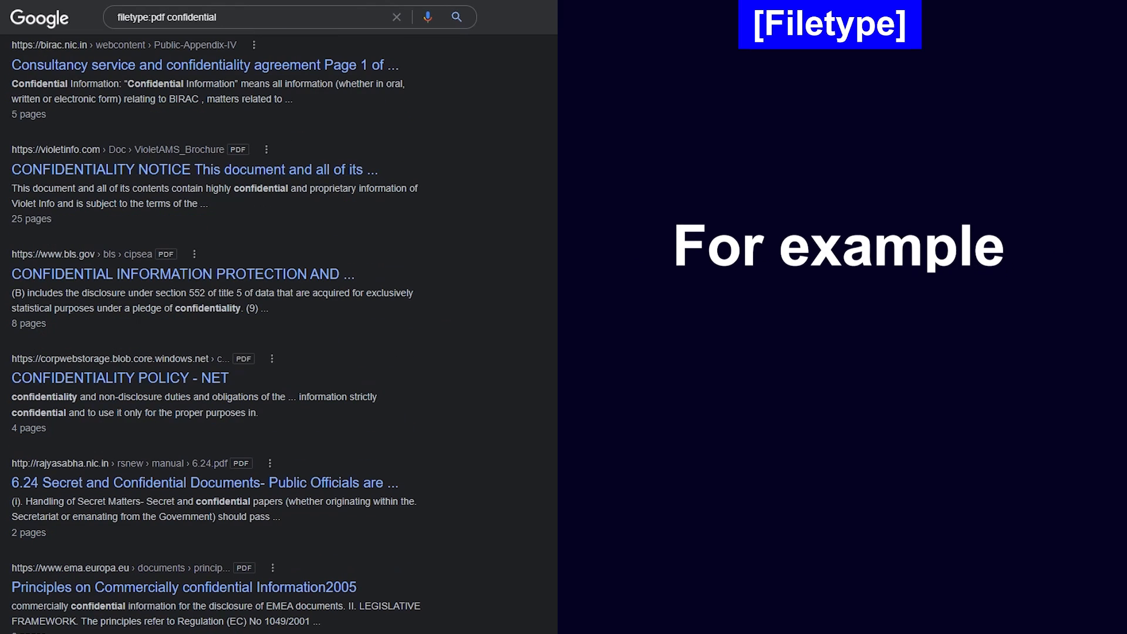
{"action": "scroll", "scroll_direction": "down", "scroll_amount": 3}
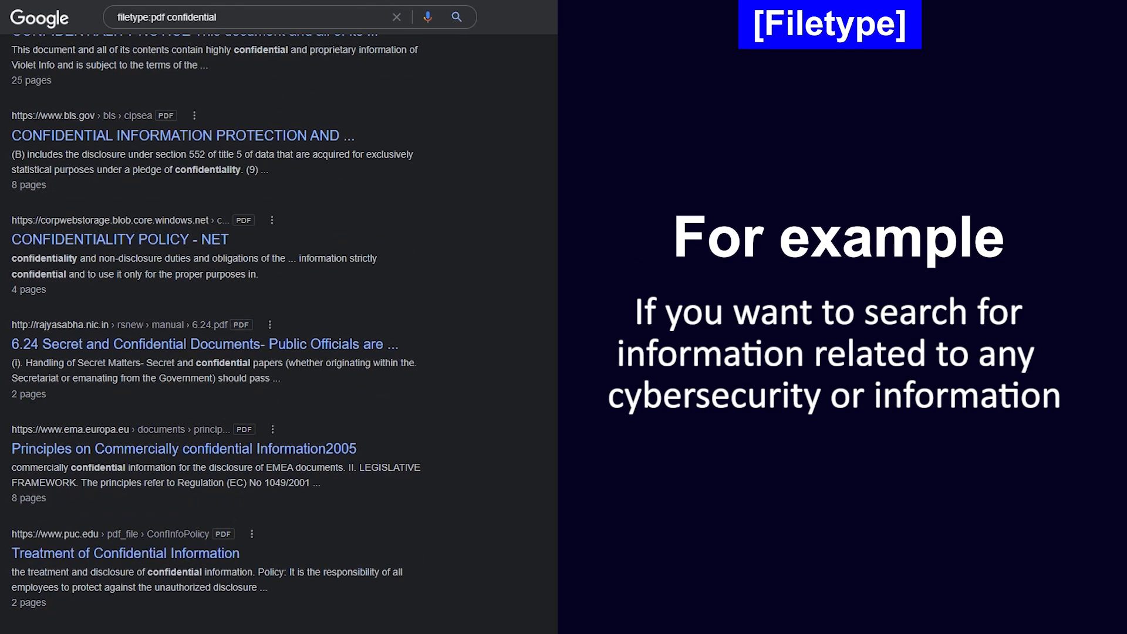
{"action": "scroll", "scroll_direction": "down", "scroll_amount": 3}
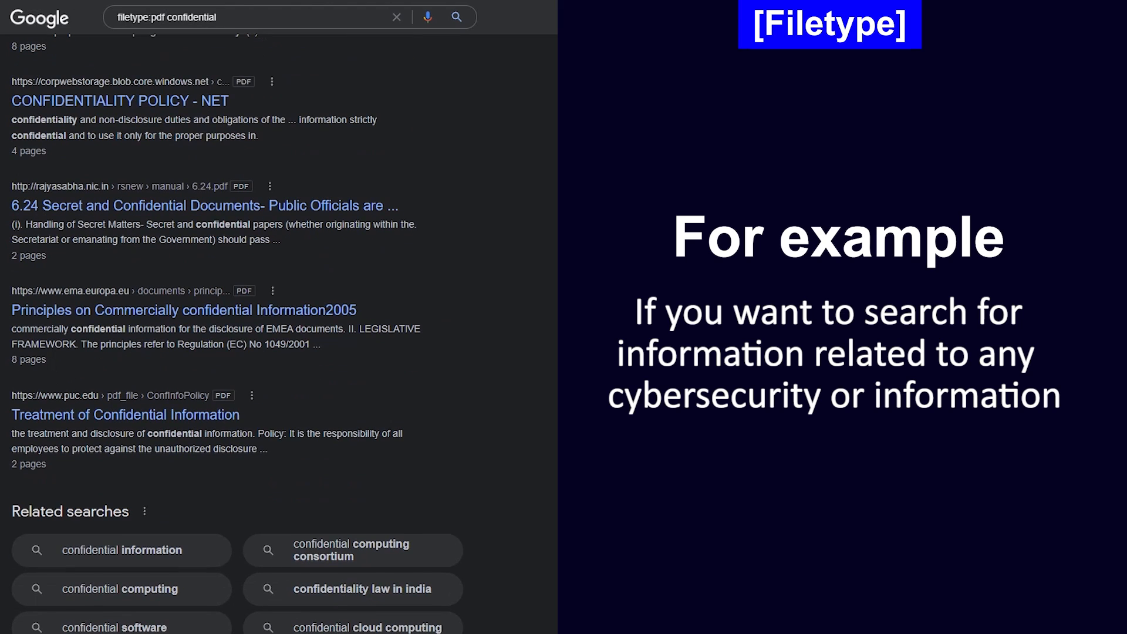